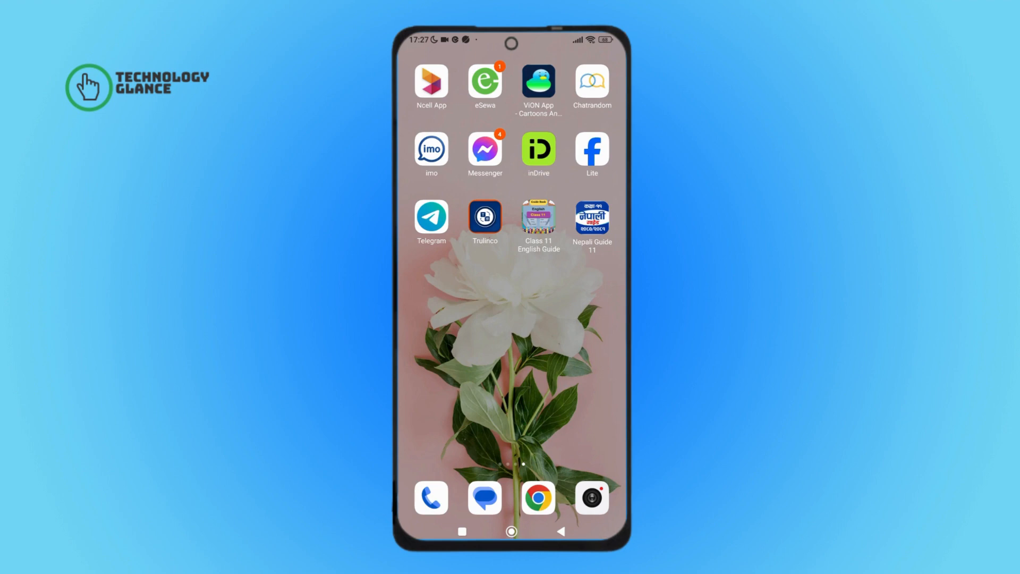
Launch Telegram from its home-screen icon to reach the welcome screen
click(431, 216)
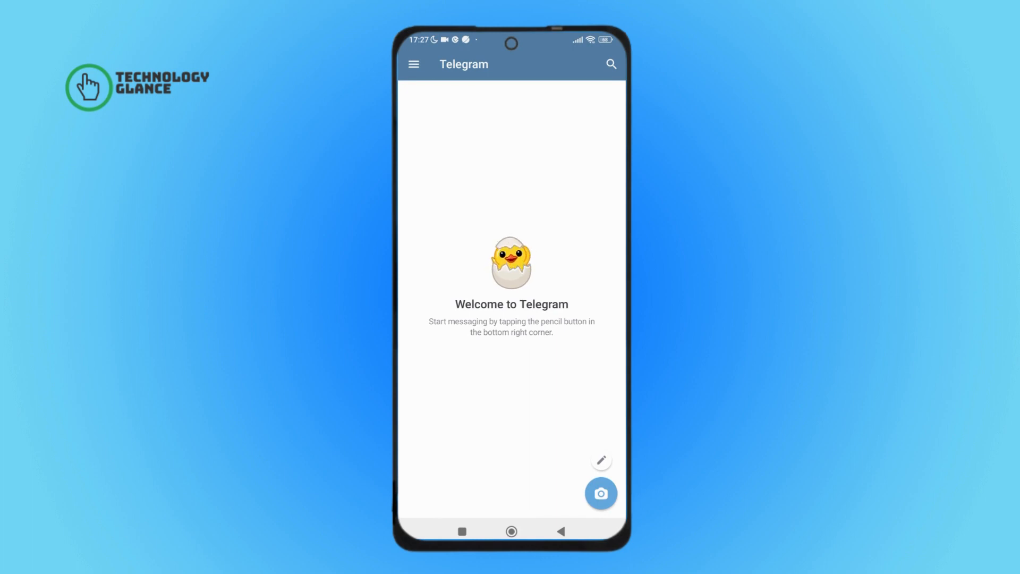
Open Settings from Telegram's side navigation drawer
click(413, 64)
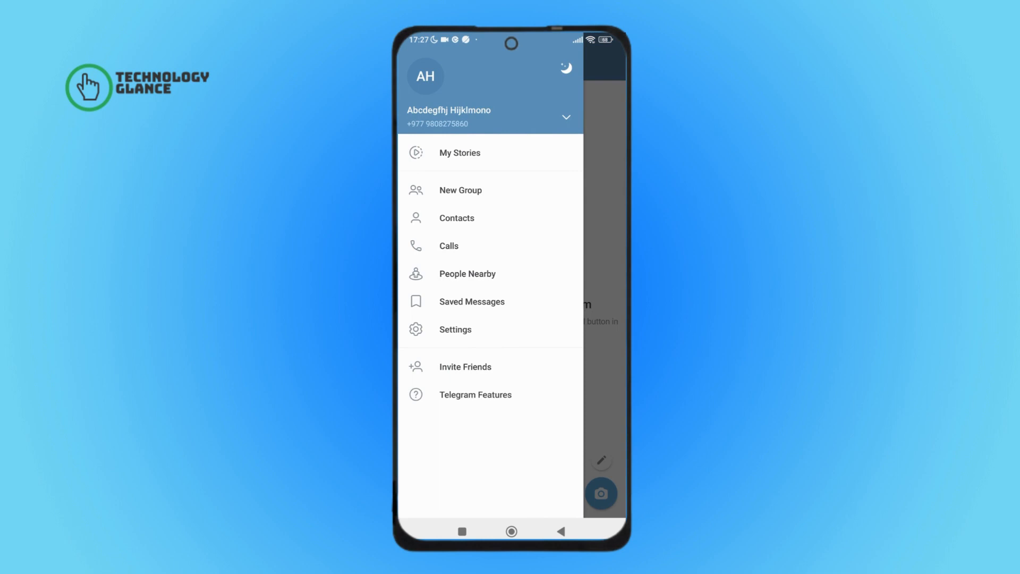
click(455, 329)
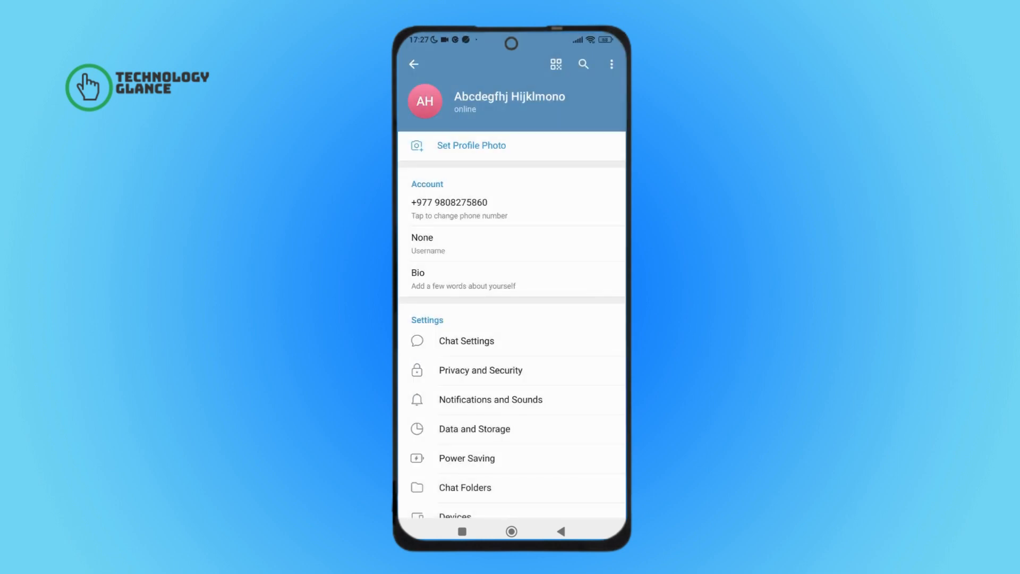
Enable the Autoplay Videos toggle on the Power Saving page
click(466, 458)
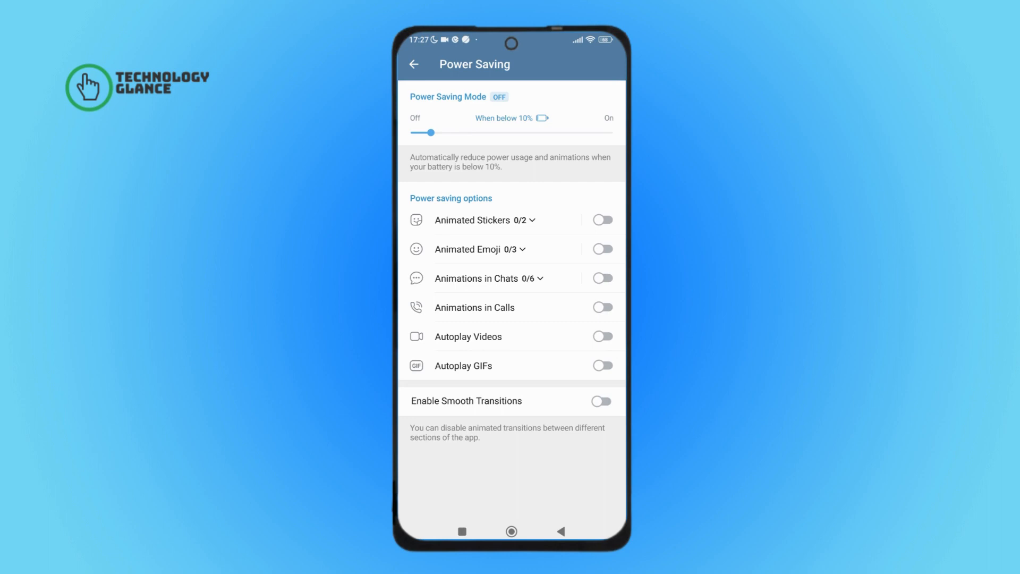
click(600, 336)
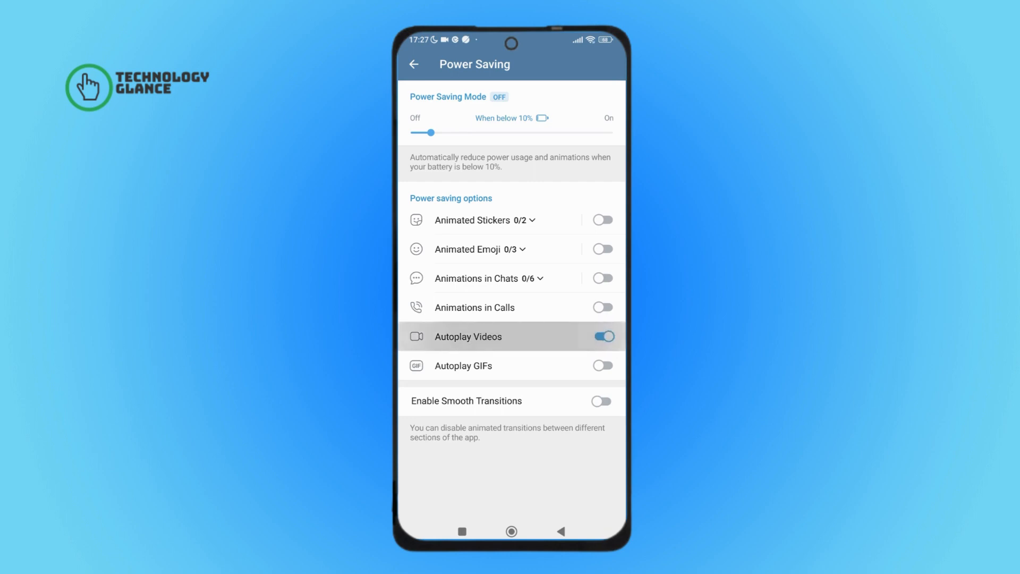